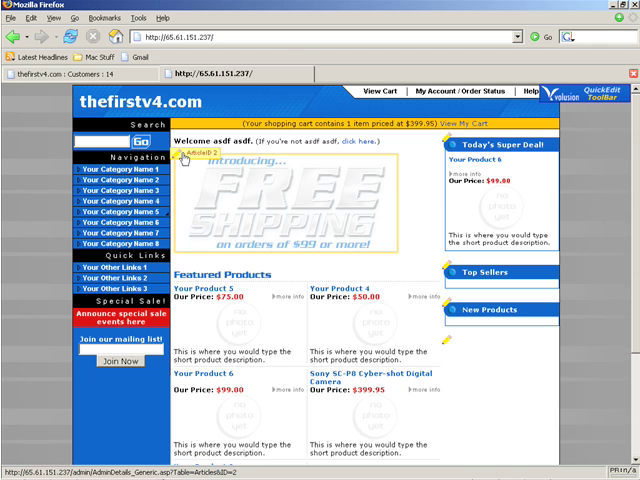
mouse_move(424, 268)
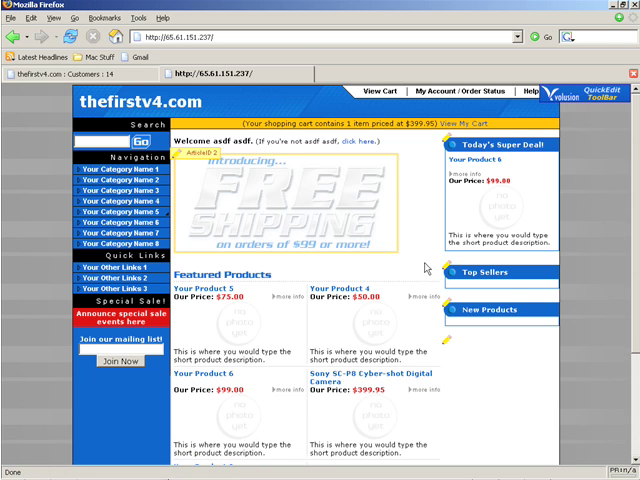
Step: View the cart containing the Sony Cyber-shot camera totalling $399.95
scroll(down, 3)
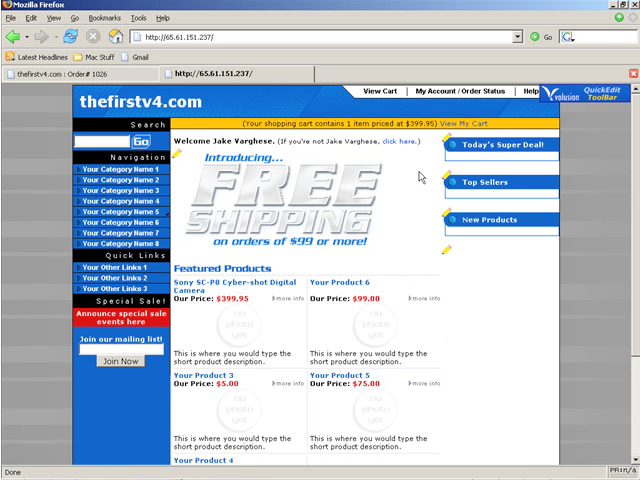
click(374, 92)
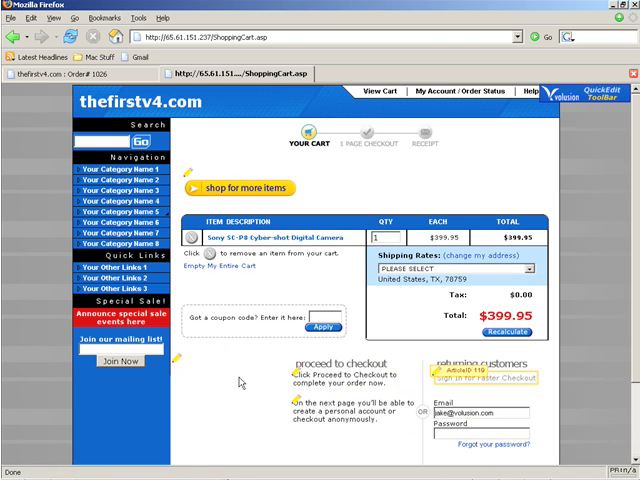
scroll(down, 3)
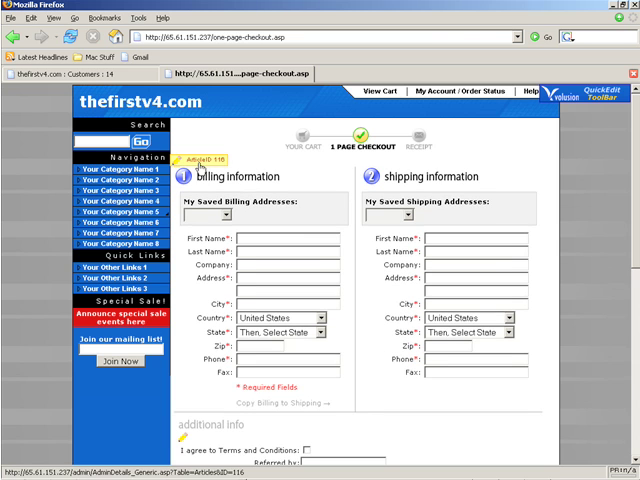
Step: Scroll through the one-page checkout's billing, shipping, payment and cart sections
scroll(down, 3)
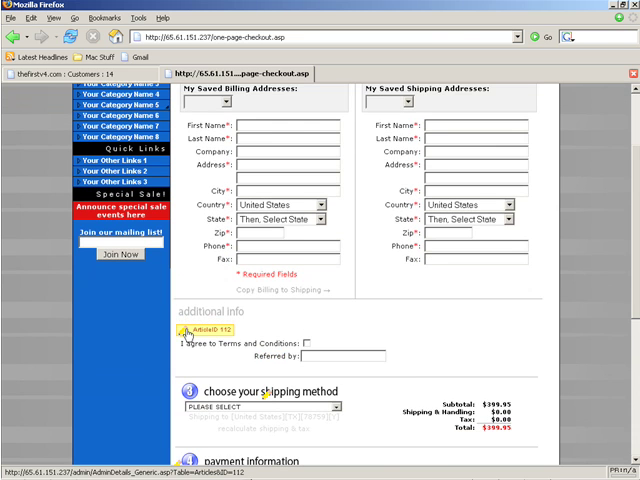
scroll(down, 3)
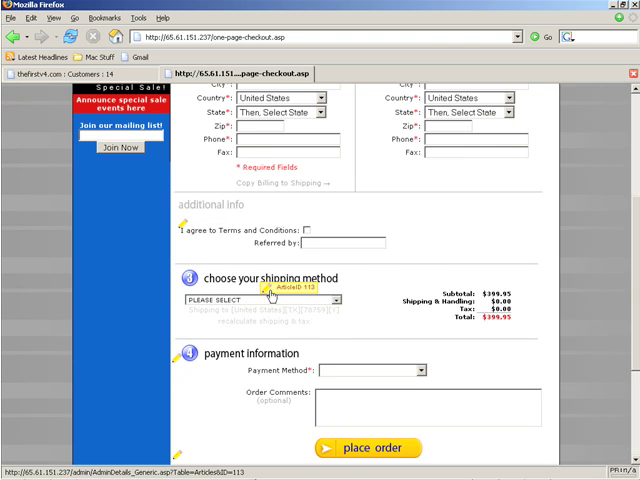
scroll(down, 3)
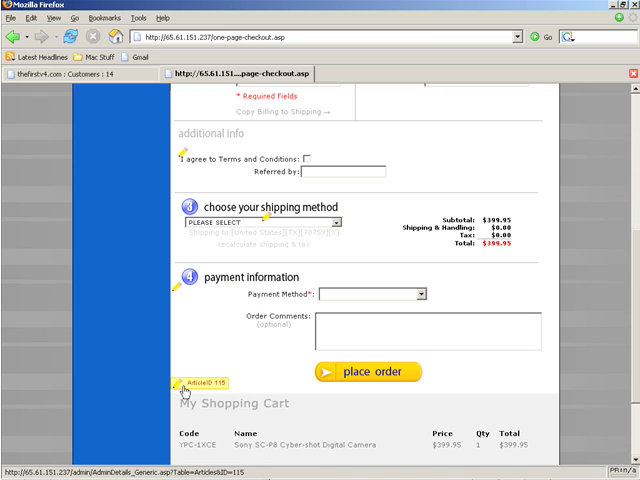
scroll(up, 3)
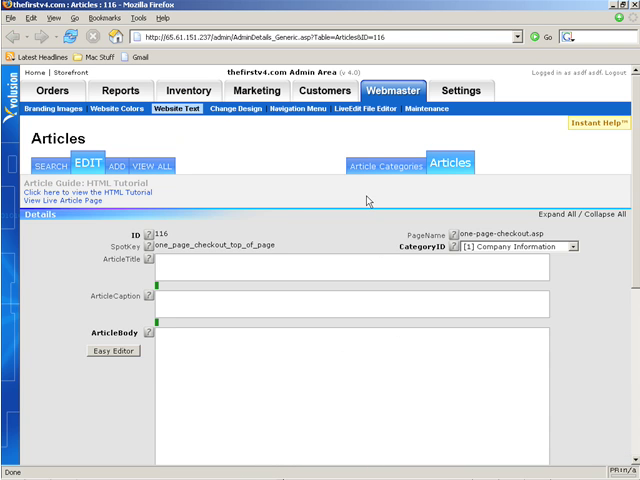
Step: Enter 'this is cool' as the checkout top-of-page article's ArticleBody text
text(this)
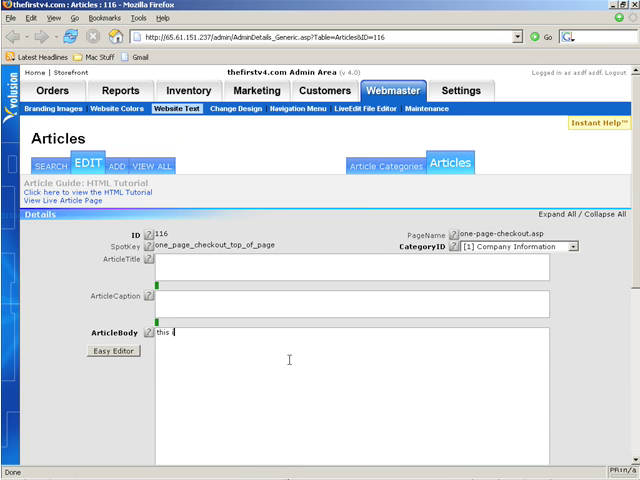
text(is cool)
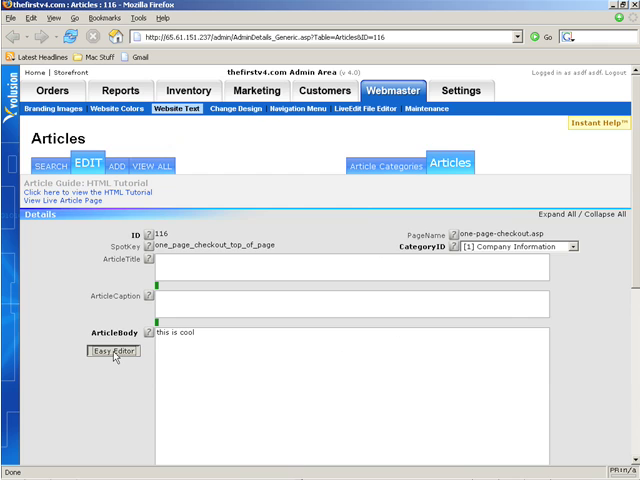
click(112, 352)
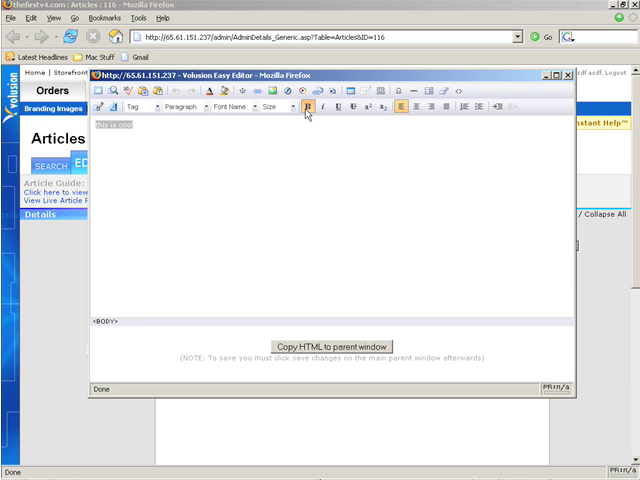
click(308, 108)
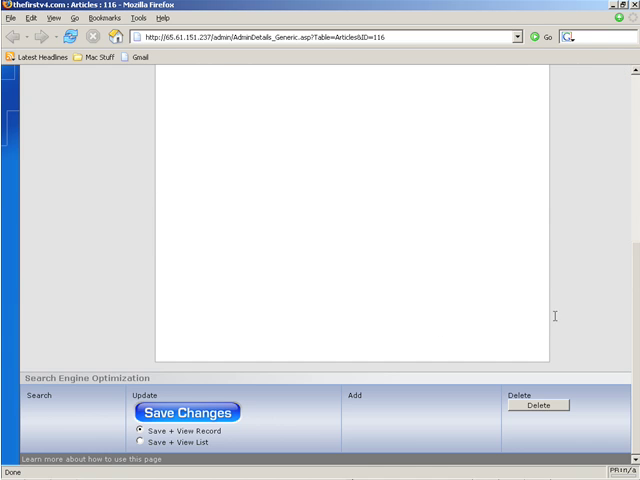
Step: Save the article so 'this is cool' shows above billing, then place the order
click(188, 412)
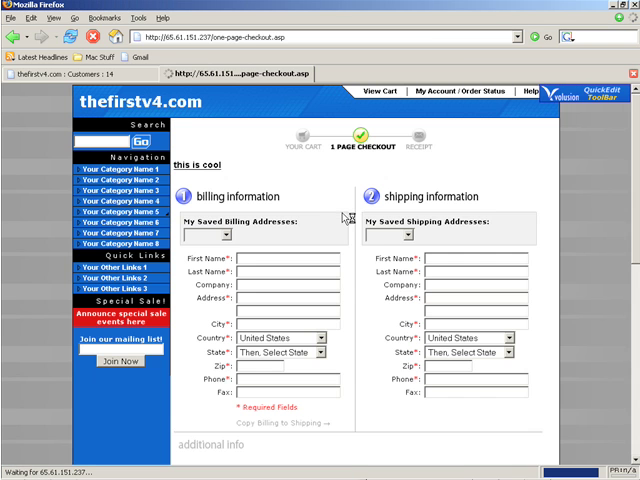
scroll(down, 3)
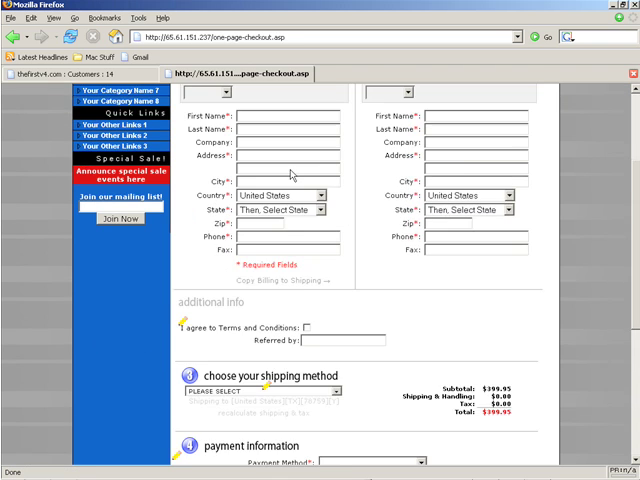
scroll(down, 3)
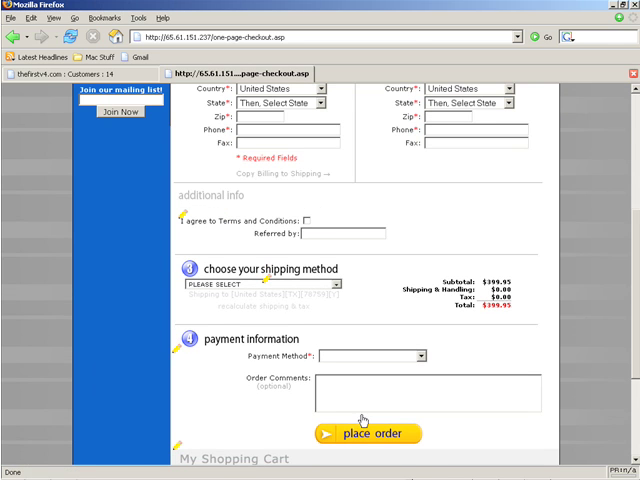
click(368, 432)
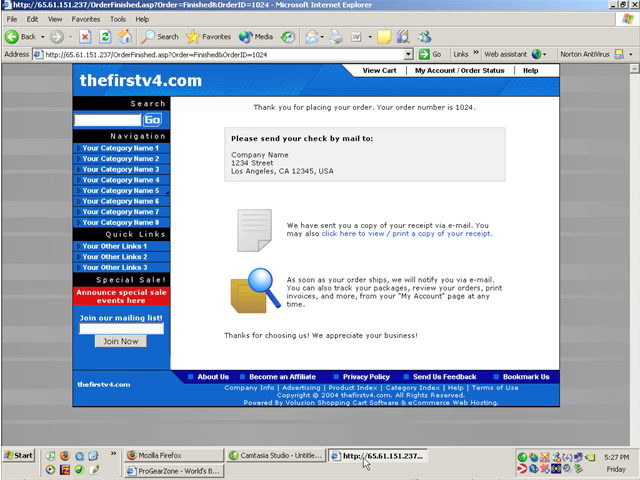